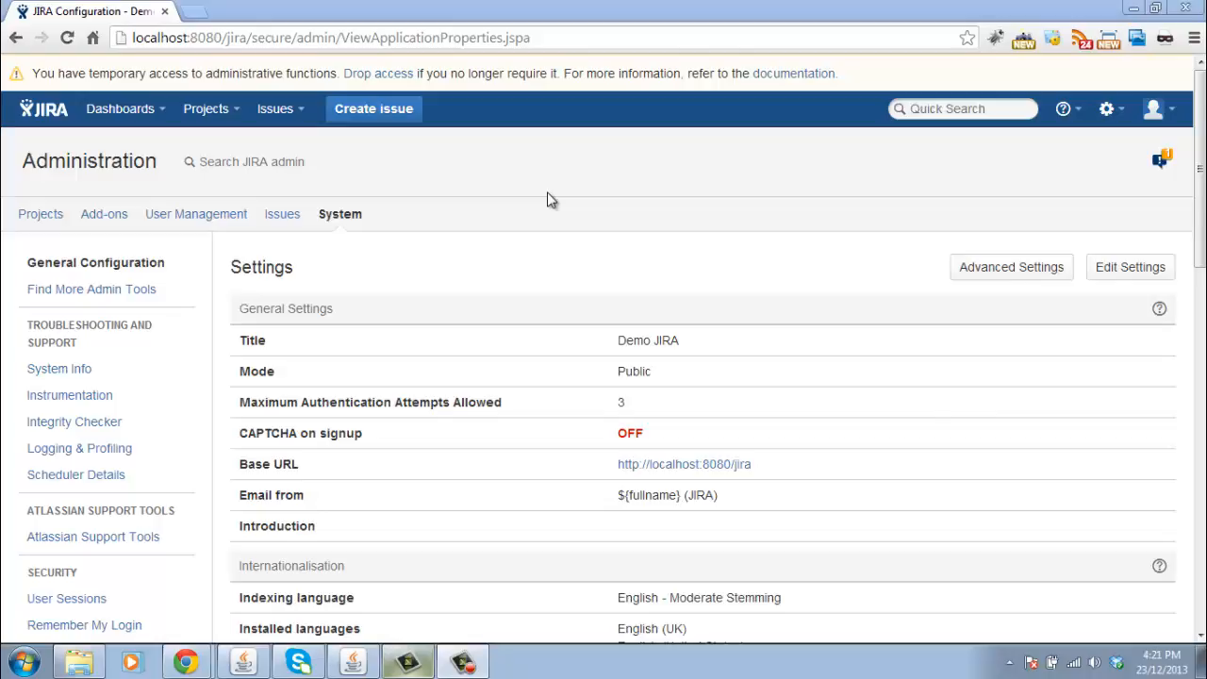
pyautogui.moveTo(343, 217)
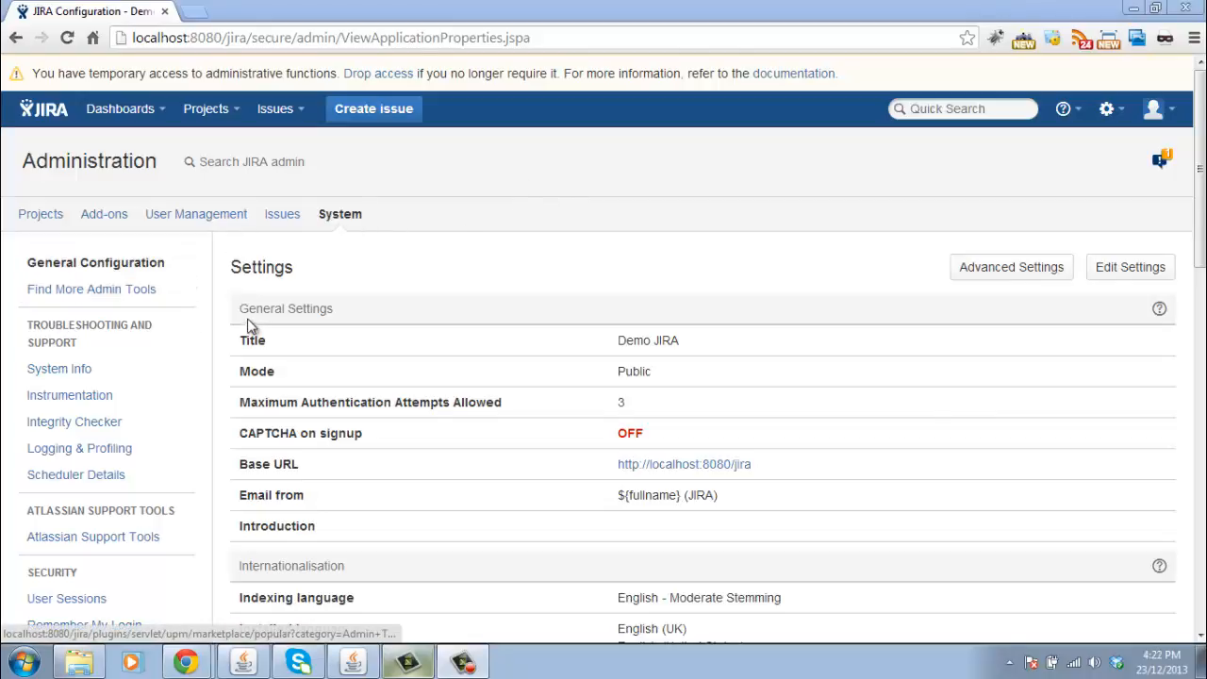
# - Edit the Test Server SMTP mail server from the Outgoing Mail list
pyautogui.scroll(-3)
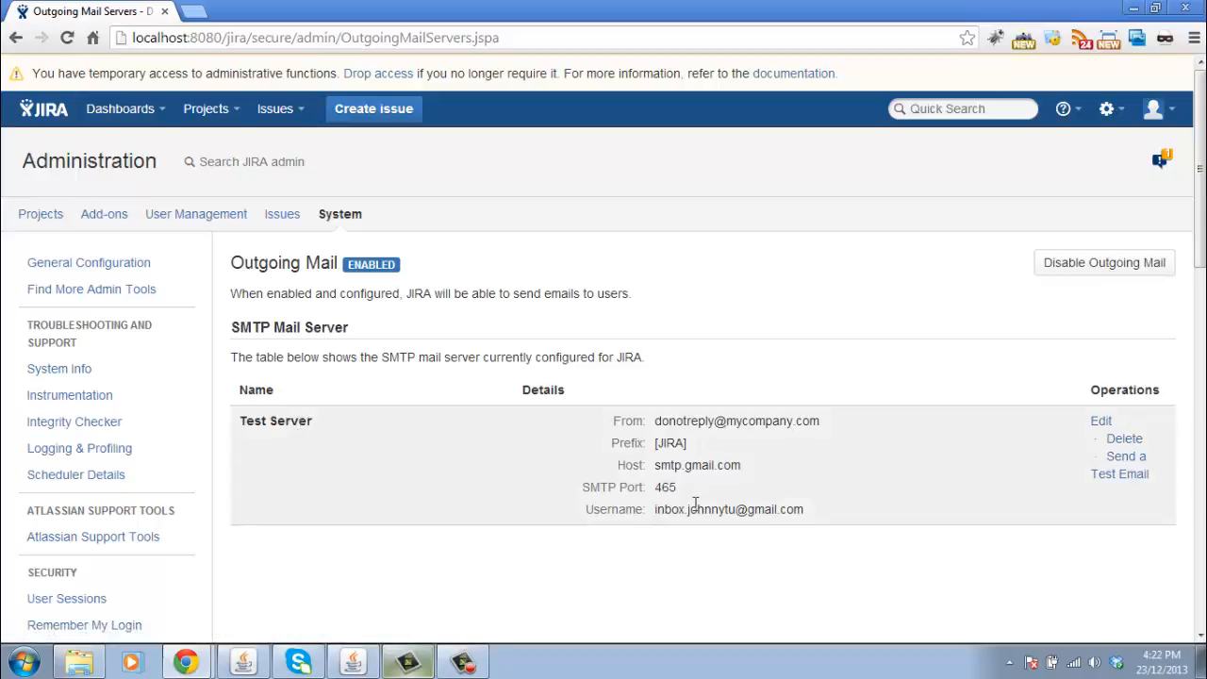
pyautogui.click(1101, 420)
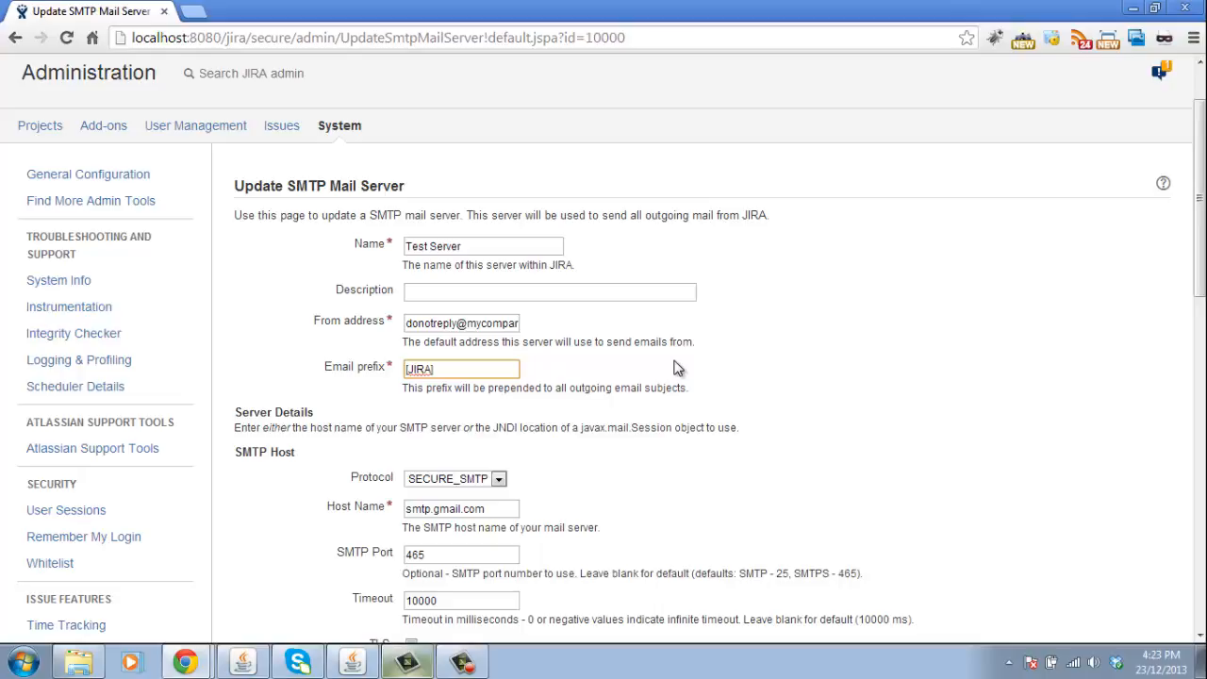
pyautogui.moveTo(699, 343)
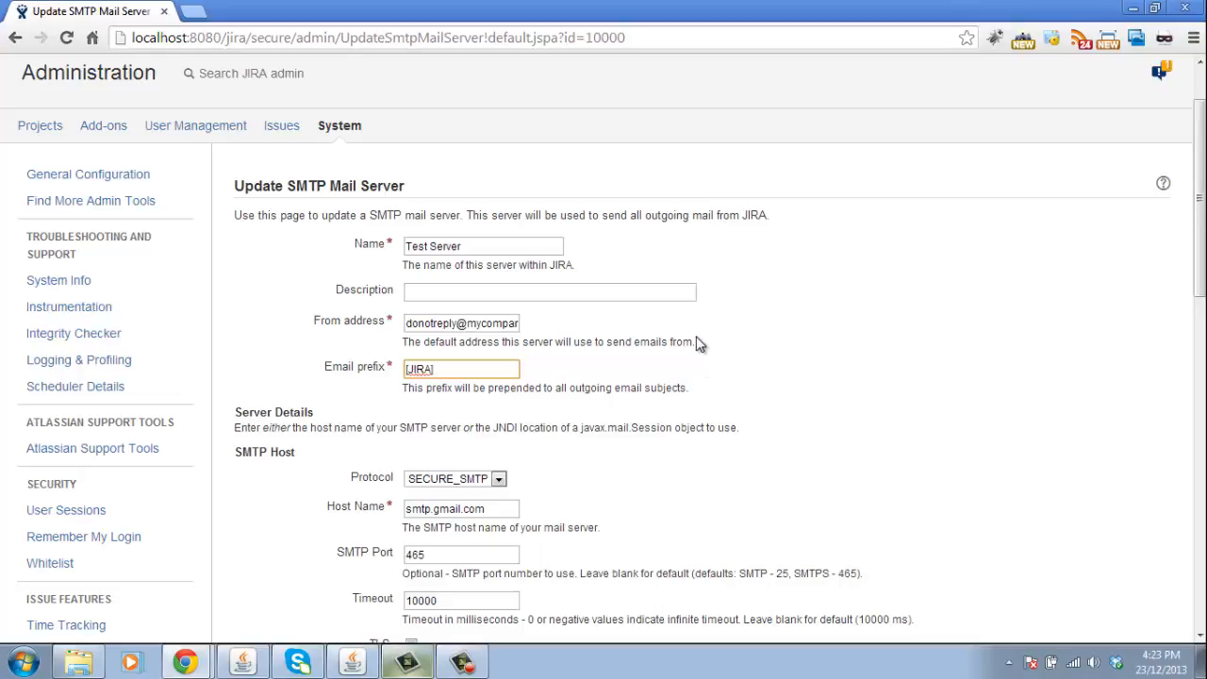